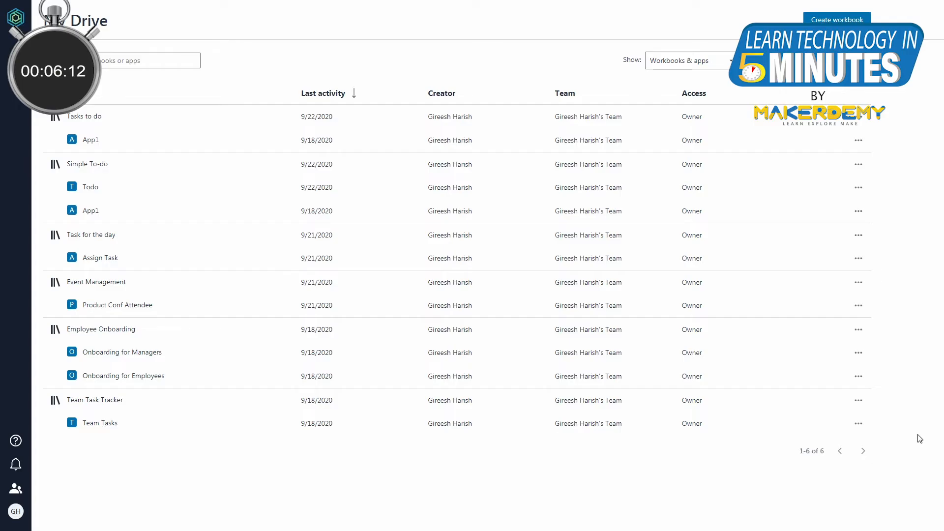
{"action": "mouse_move", "coordinate": [873, 355]}
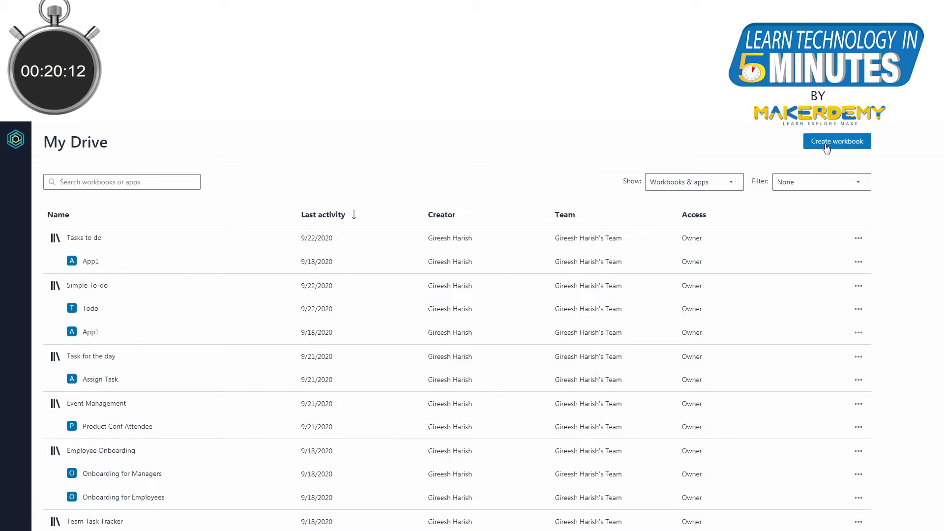
Create a blank workbook and enter the first date 20/09/2020 in Table1.
{"action": "left_click", "coordinate": [837, 142]}
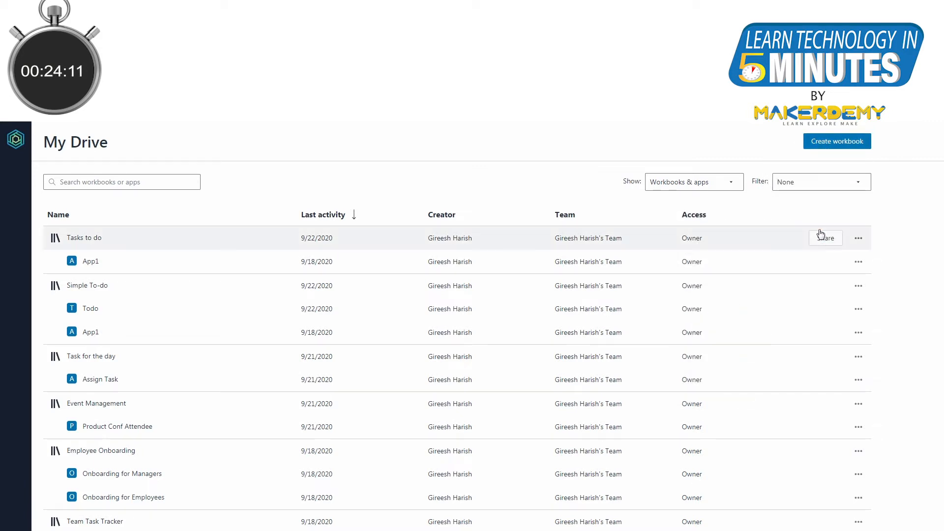
{"action": "scroll", "scroll_direction": "down", "scroll_amount": 3}
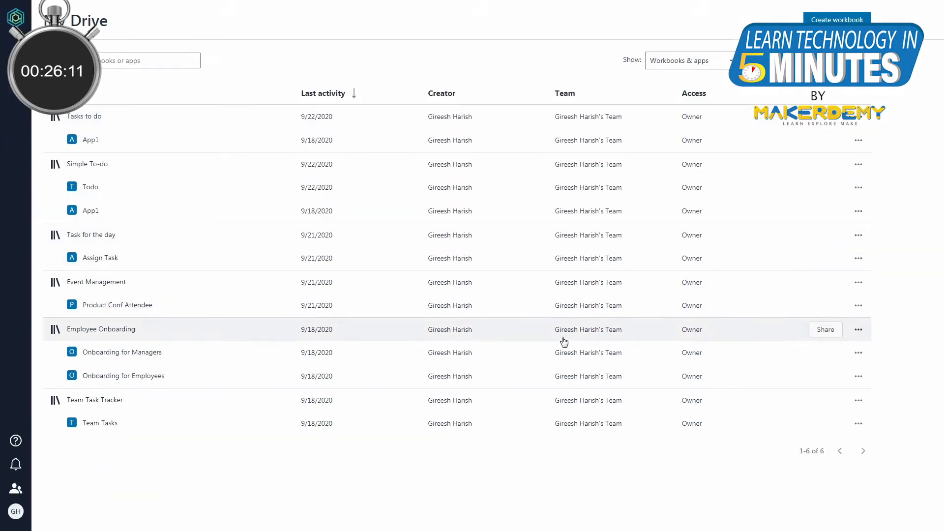
{"action": "left_click", "coordinate": [841, 19]}
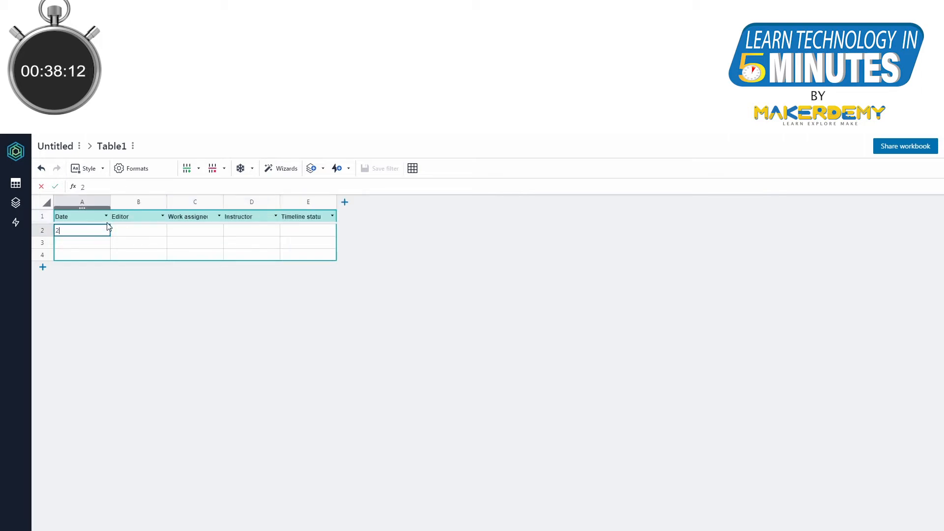
{"action": "type", "text": "0/09/2020"}
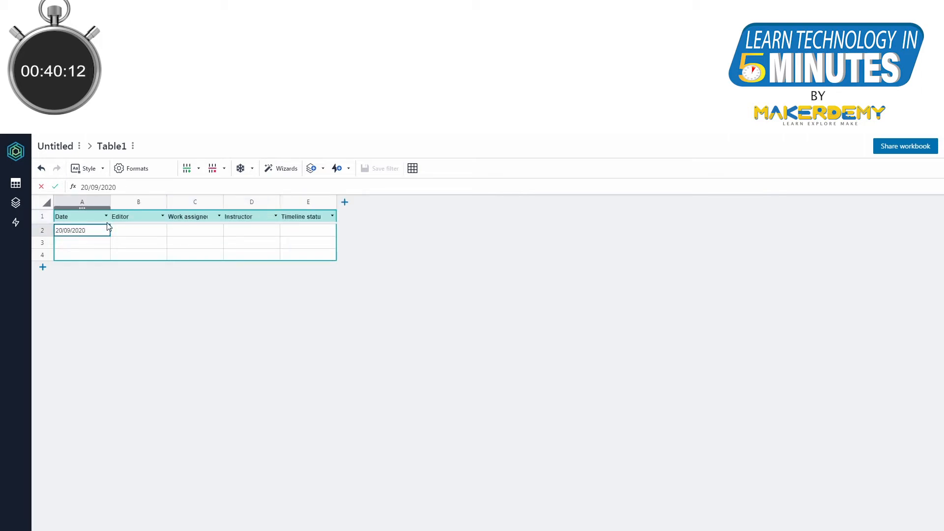
{"action": "left_click", "coordinate": [138, 230]}
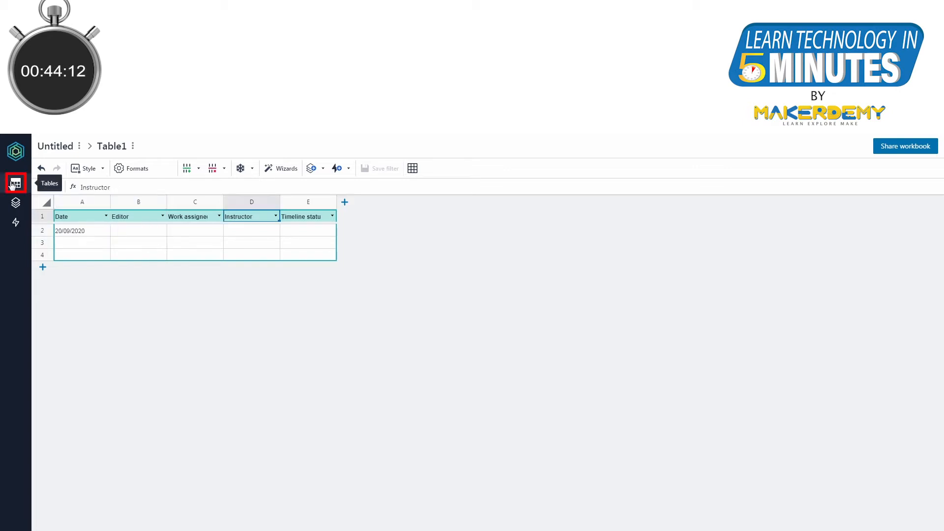
Add Editors, Instructors and Timeline_Status tables listing names (Aravind...) and statuses (Behind schedule...).
{"action": "left_click", "coordinate": [15, 183]}
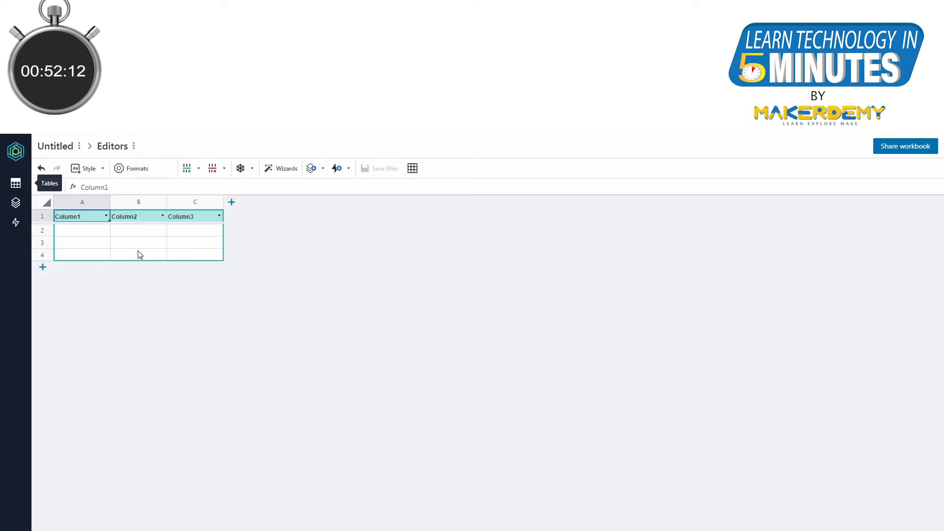
{"action": "type", "text": "Aravind"}
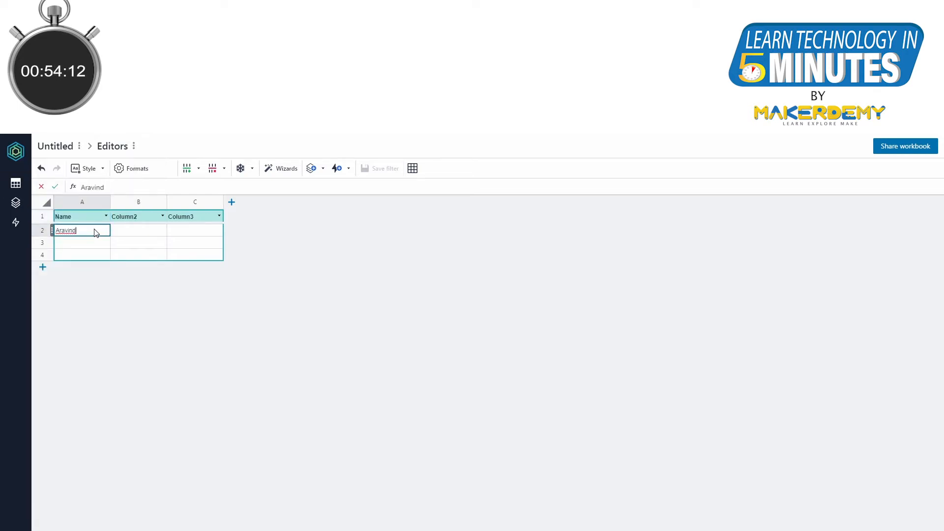
{"action": "left_click", "coordinate": [14, 183]}
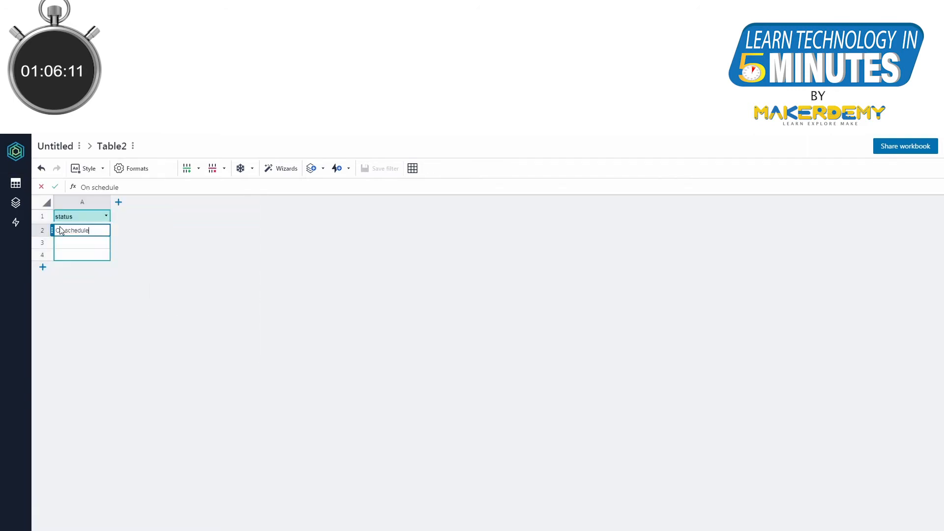
{"action": "type", "text": "Behind schedu"}
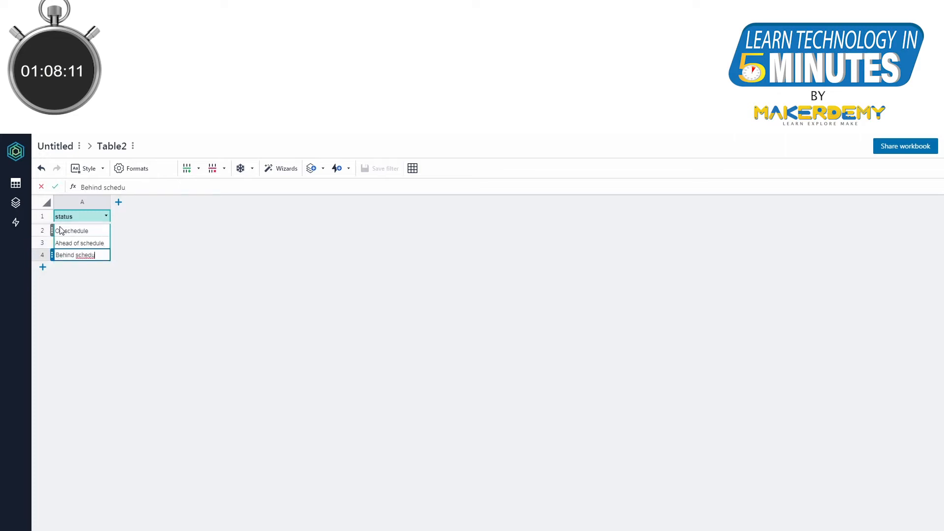
{"action": "left_click", "coordinate": [15, 183]}
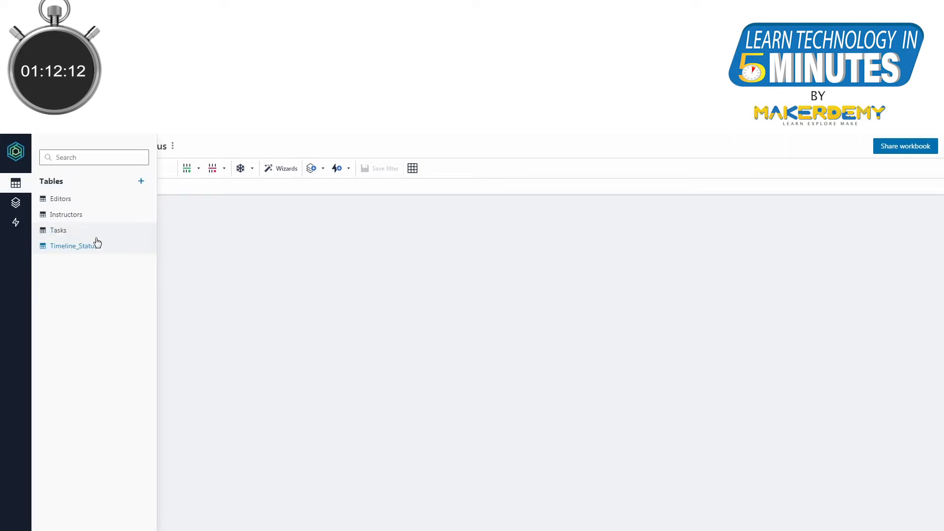
Return to the renamed Tasks table and bring up the Wizards menu.
{"action": "left_click", "coordinate": [58, 230]}
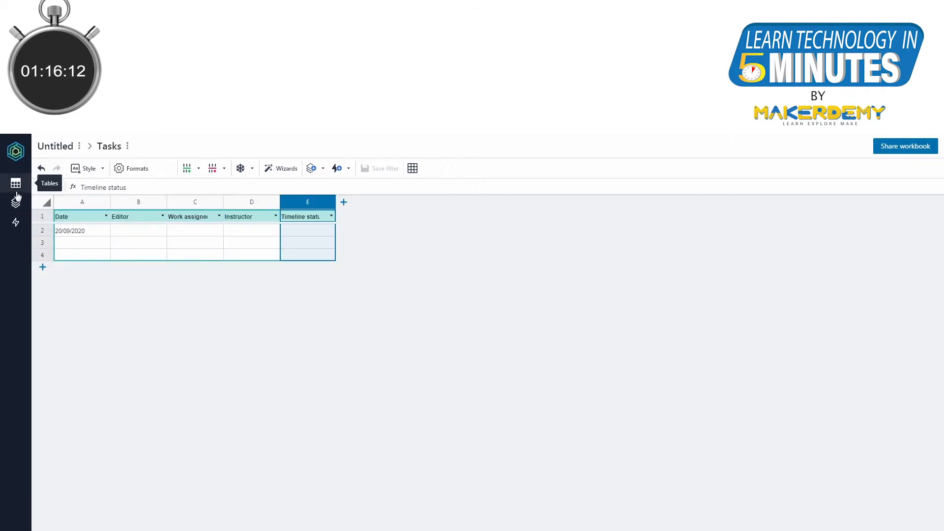
{"action": "left_click", "coordinate": [282, 168]}
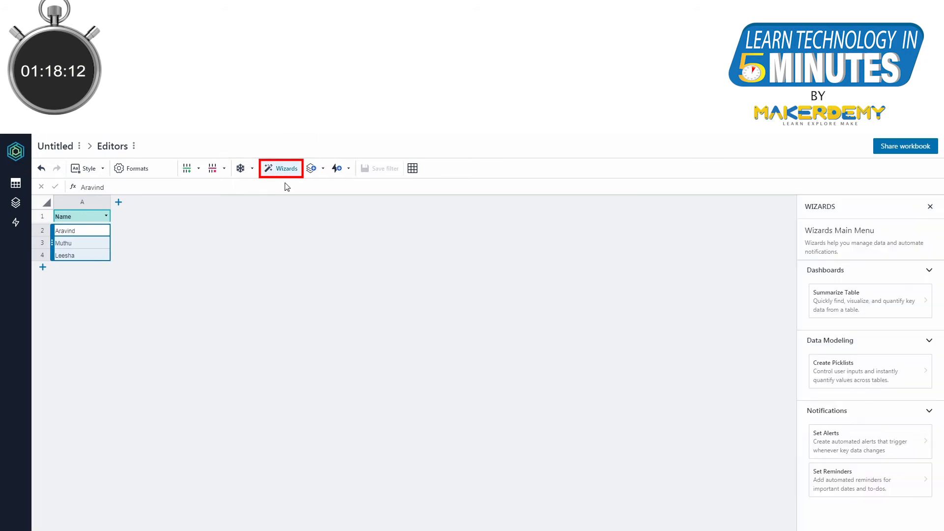
Use Create Picklists to link the Tasks Editor column to the existing Editors table.
{"action": "left_click", "coordinate": [833, 362]}
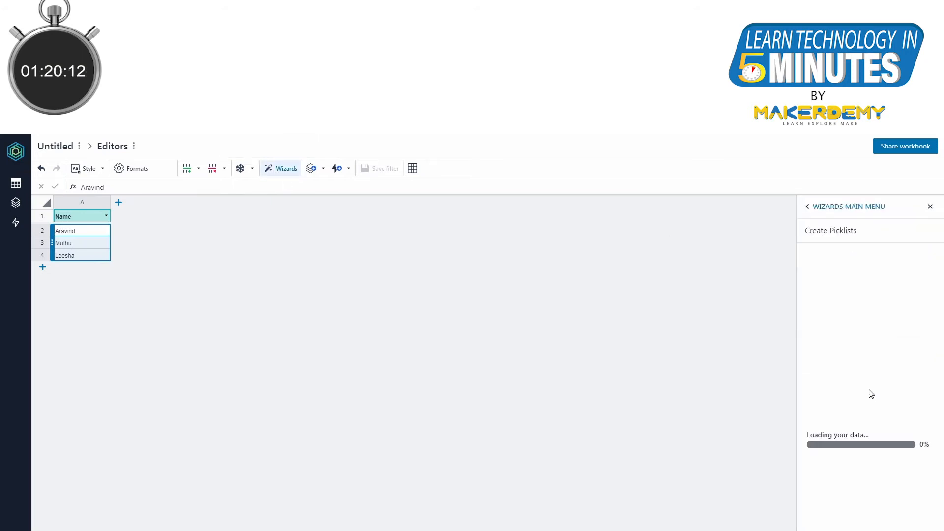
{"action": "left_click", "coordinate": [830, 230]}
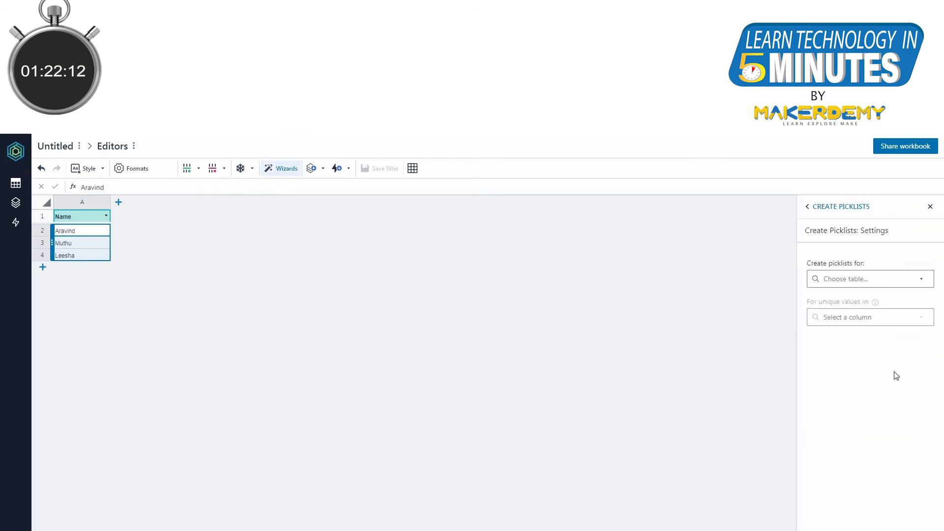
{"action": "left_click", "coordinate": [871, 279]}
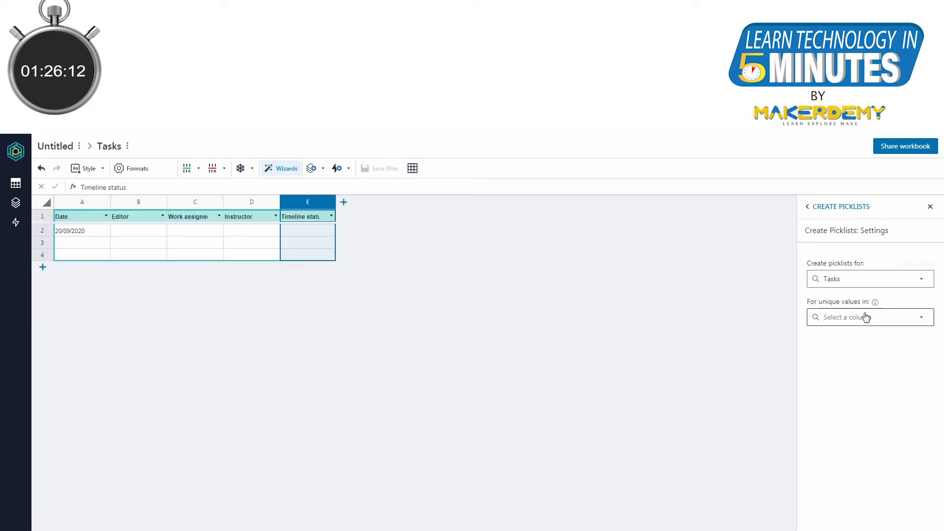
{"action": "left_click", "coordinate": [870, 317]}
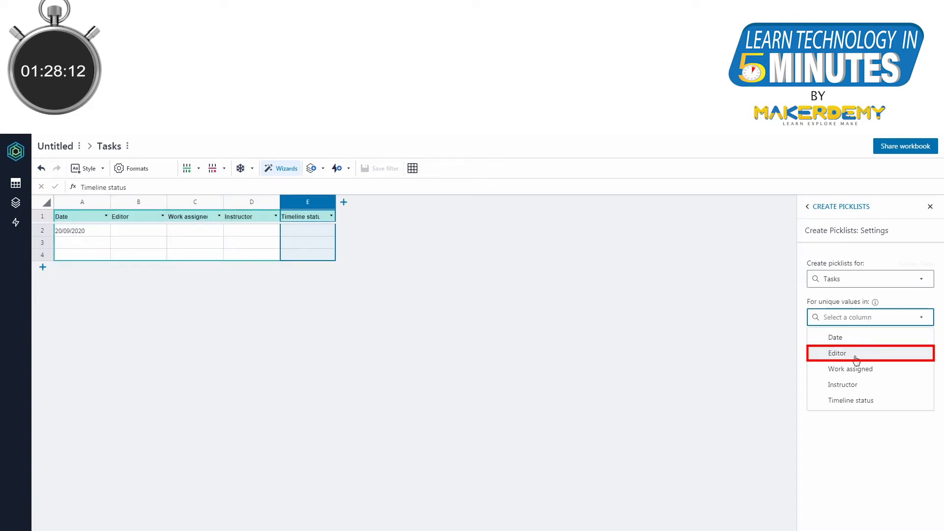
{"action": "left_click", "coordinate": [837, 353]}
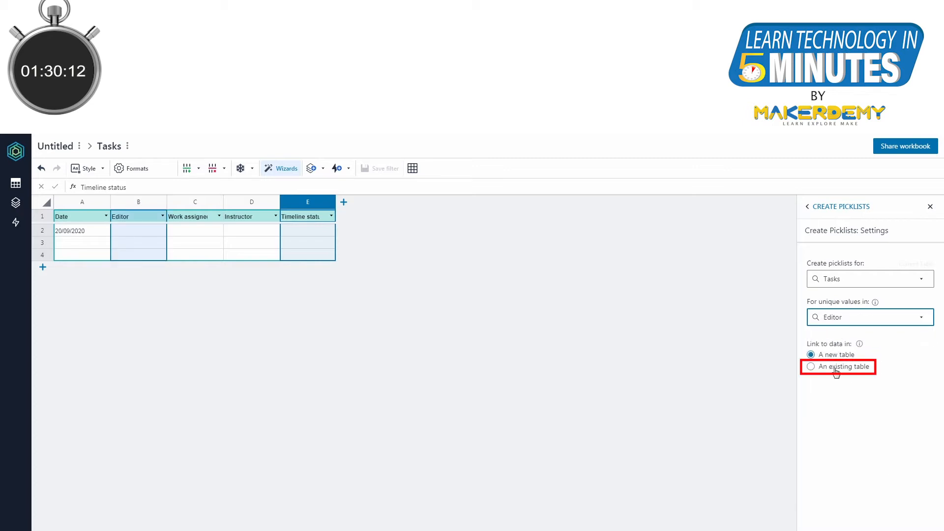
{"action": "left_click", "coordinate": [811, 366]}
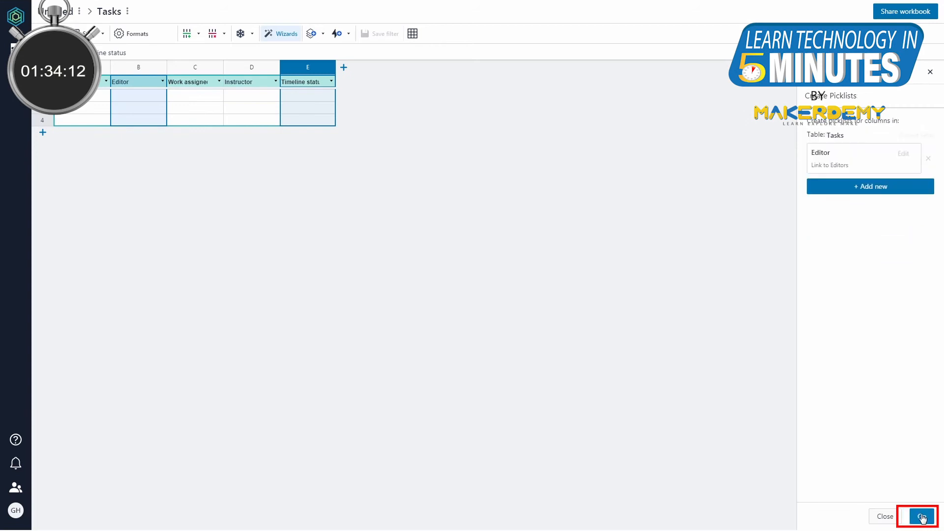
{"action": "left_click", "coordinate": [923, 514]}
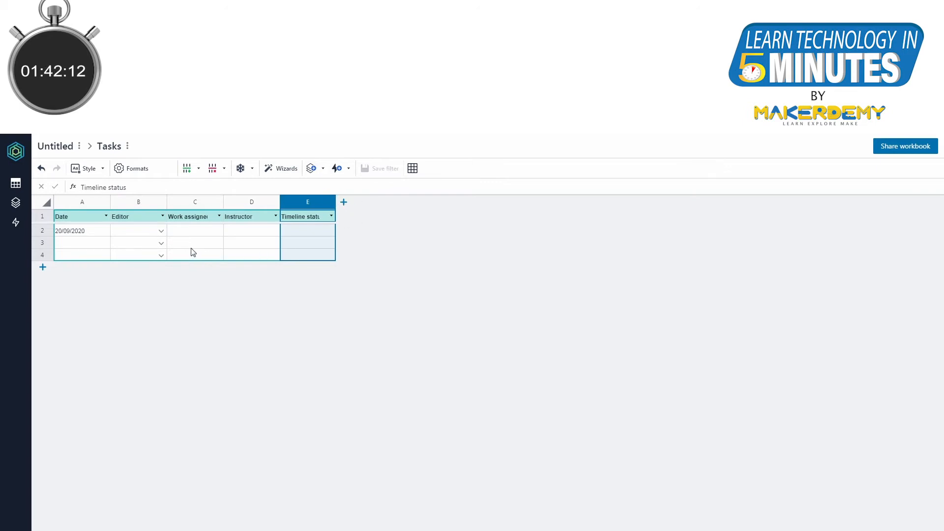
Choose an editor from the new picklist for the first task row.
{"action": "left_click", "coordinate": [138, 231]}
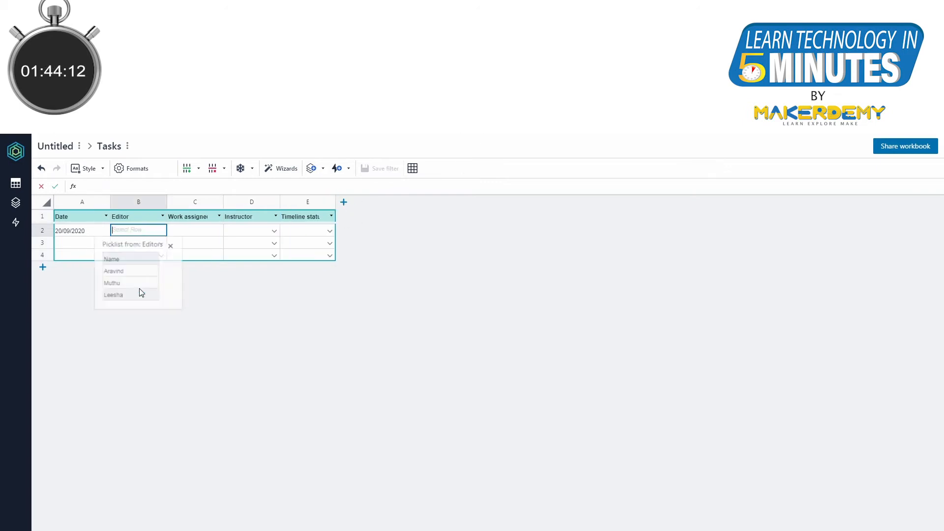
{"action": "left_click", "coordinate": [114, 271]}
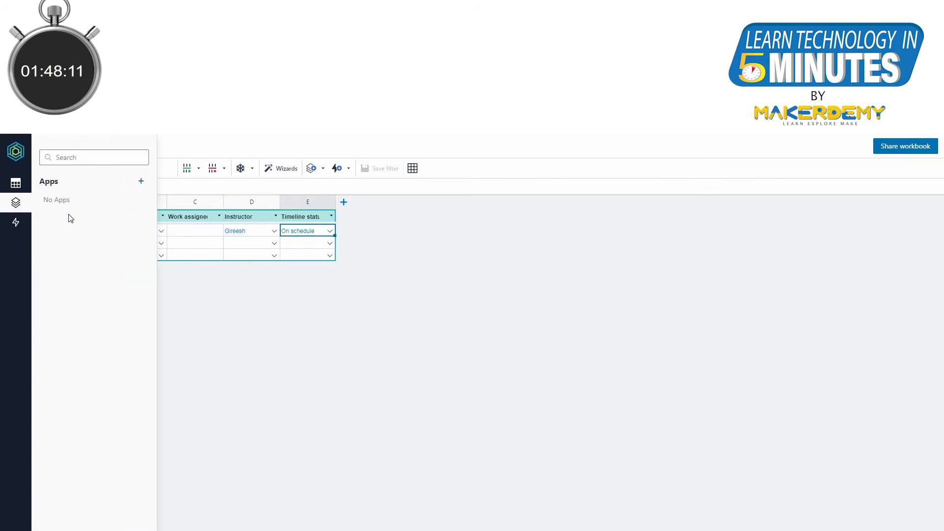
Build a new app App1 from scratch, keeping mobile and web layouts linked.
{"action": "left_click", "coordinate": [140, 181]}
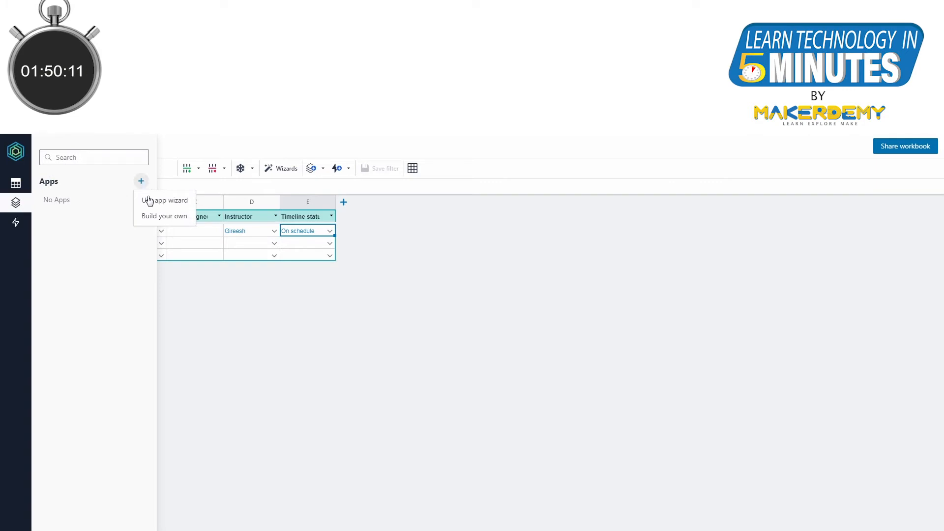
{"action": "left_click", "coordinate": [164, 215]}
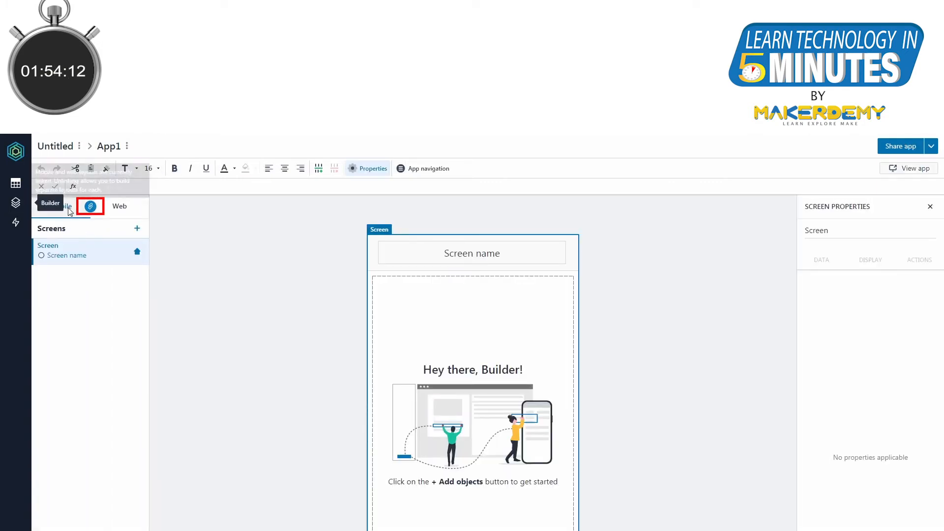
{"action": "mouse_move", "coordinate": [90, 206]}
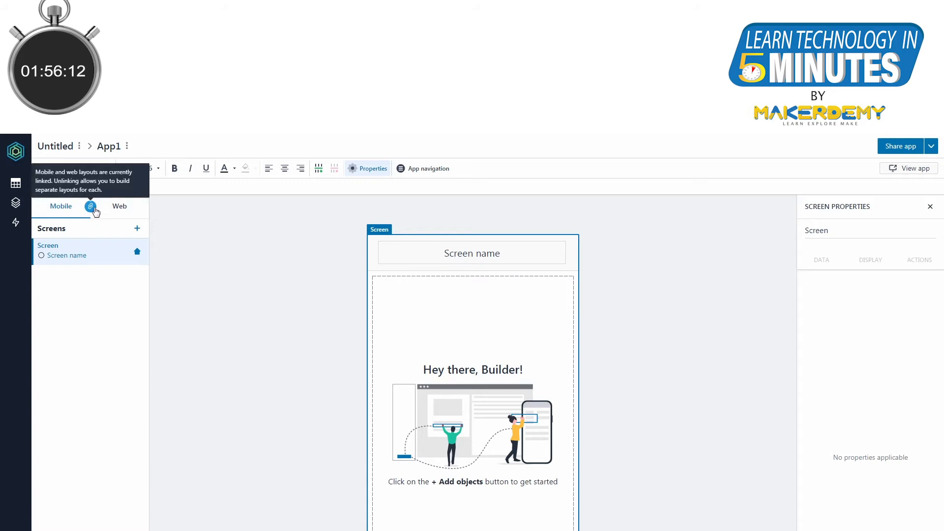
{"action": "left_click", "coordinate": [90, 207]}
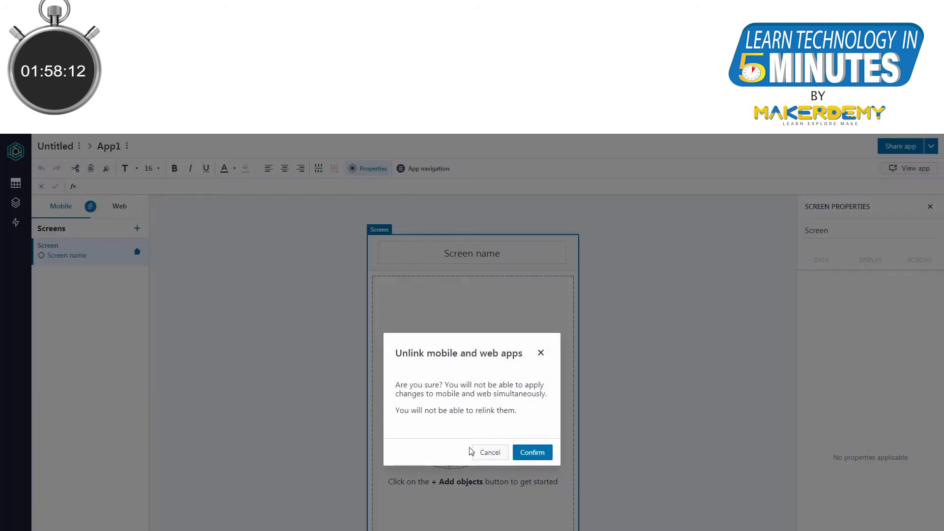
{"action": "left_click", "coordinate": [532, 451]}
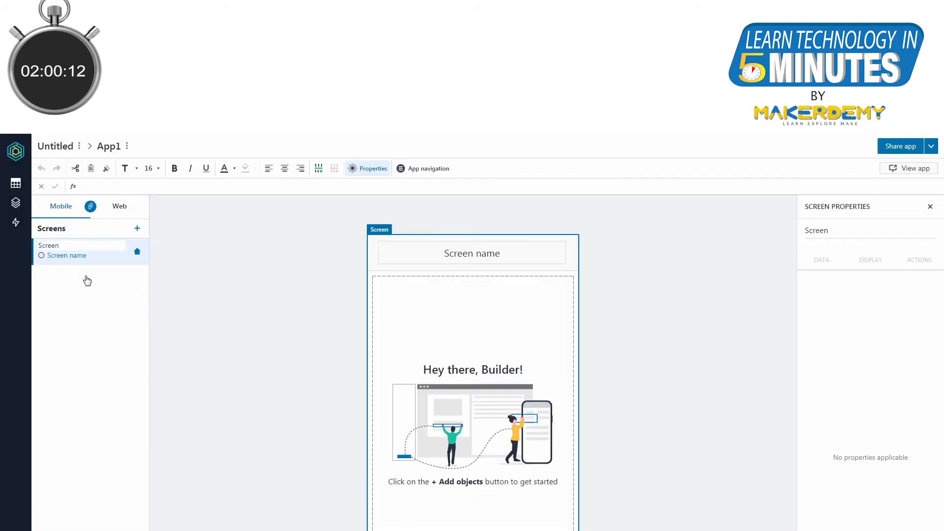
Add stacked lists from Editors and Instructors, each with a detail screen, to the Home Screen.
{"action": "right_click", "coordinate": [485, 255]}
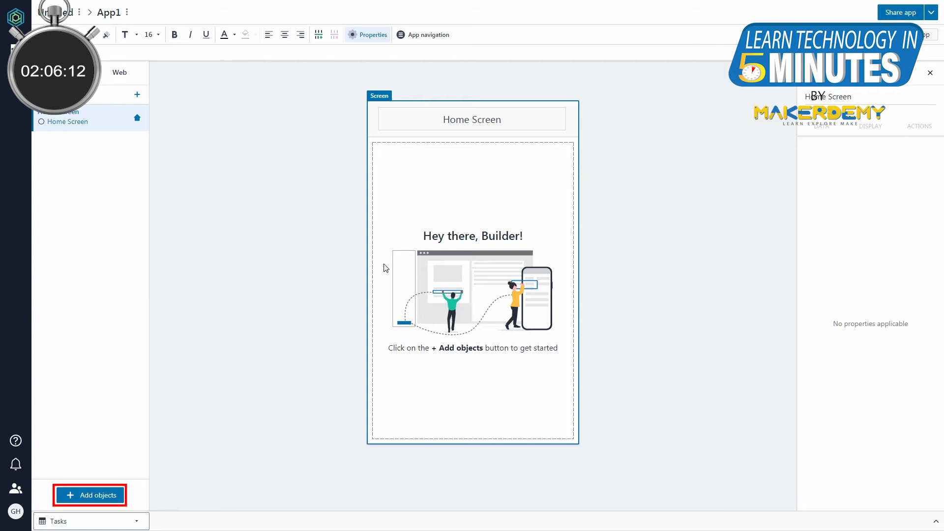
{"action": "left_click", "coordinate": [90, 495]}
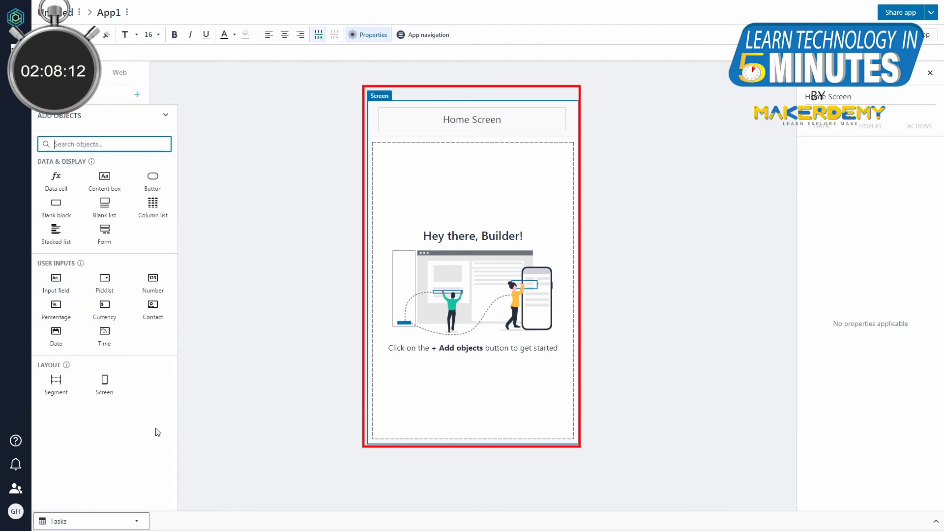
{"action": "mouse_move", "coordinate": [214, 239]}
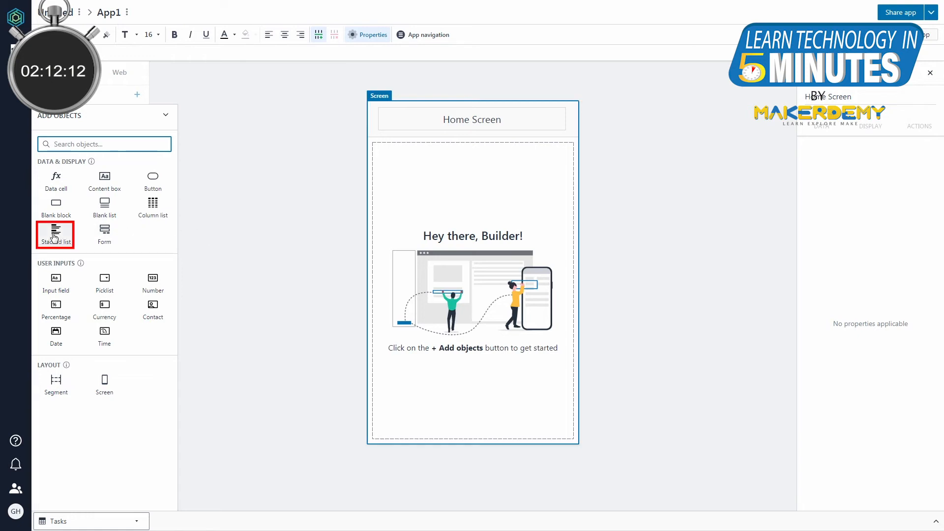
{"action": "left_click", "coordinate": [55, 234]}
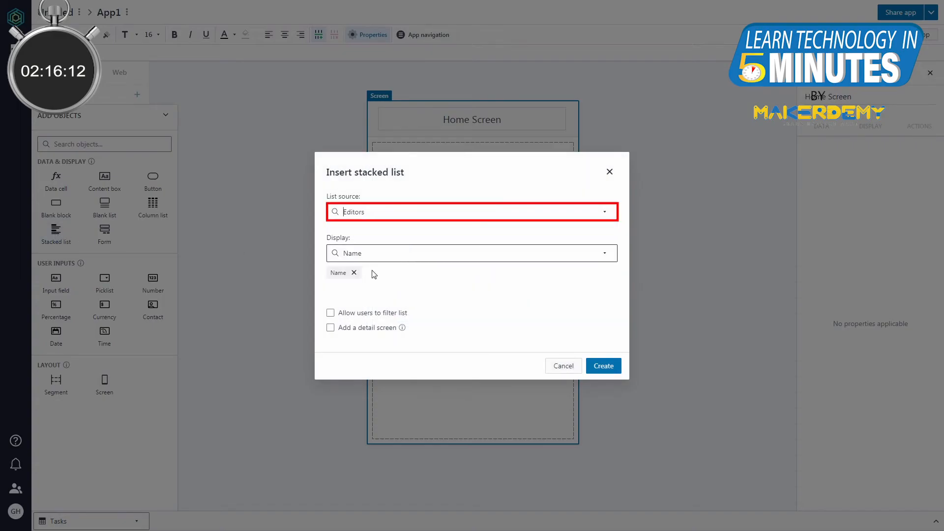
{"action": "left_click", "coordinate": [331, 327]}
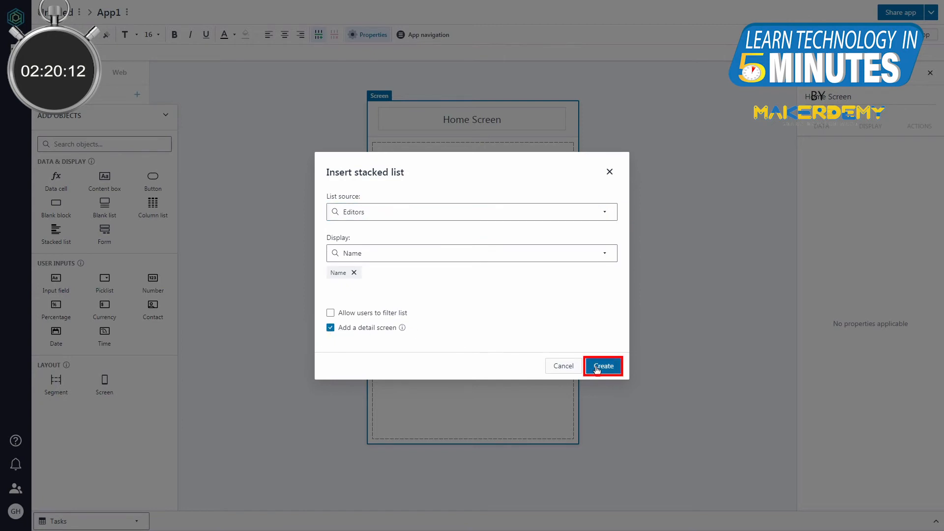
{"action": "left_click", "coordinate": [603, 365]}
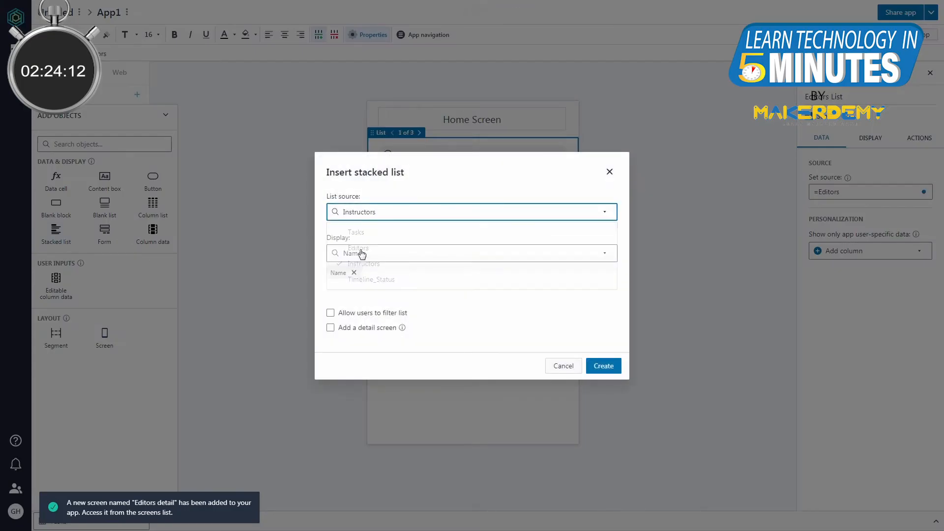
{"action": "left_click", "coordinate": [604, 366]}
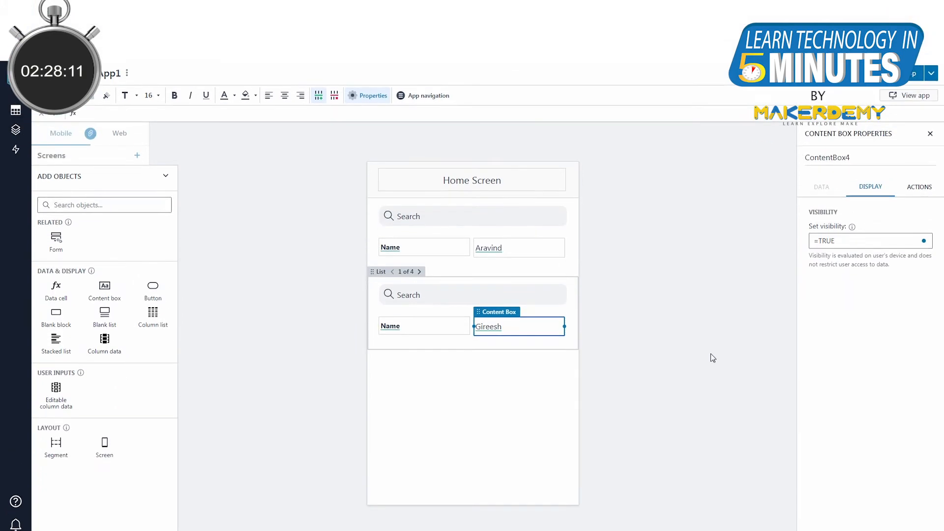
Turn off Search on the Instructors list and add a button block below the lists.
{"action": "left_click", "coordinate": [915, 96]}
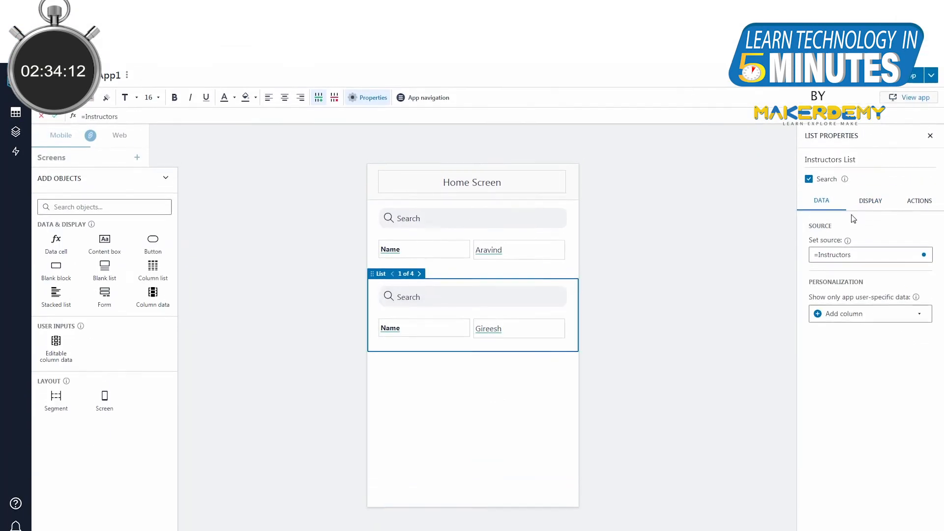
{"action": "left_click", "coordinate": [809, 179]}
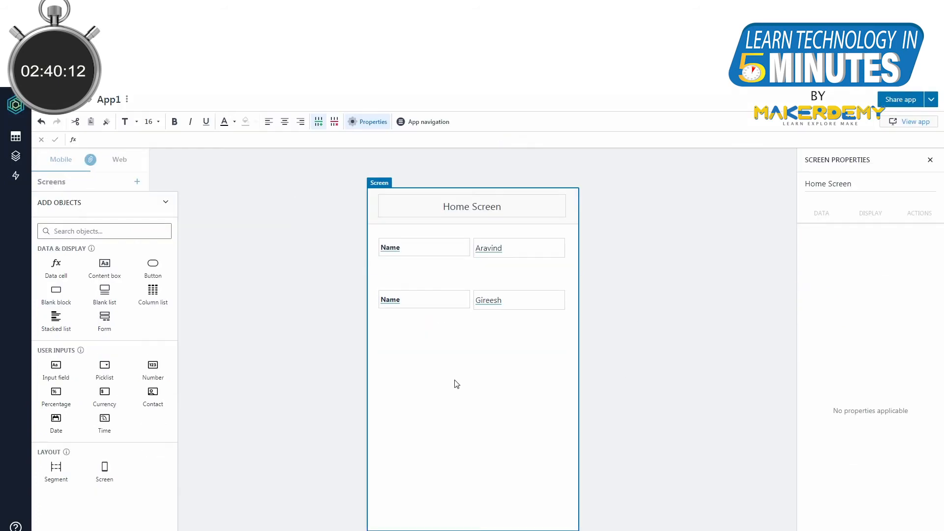
{"action": "mouse_move", "coordinate": [510, 436]}
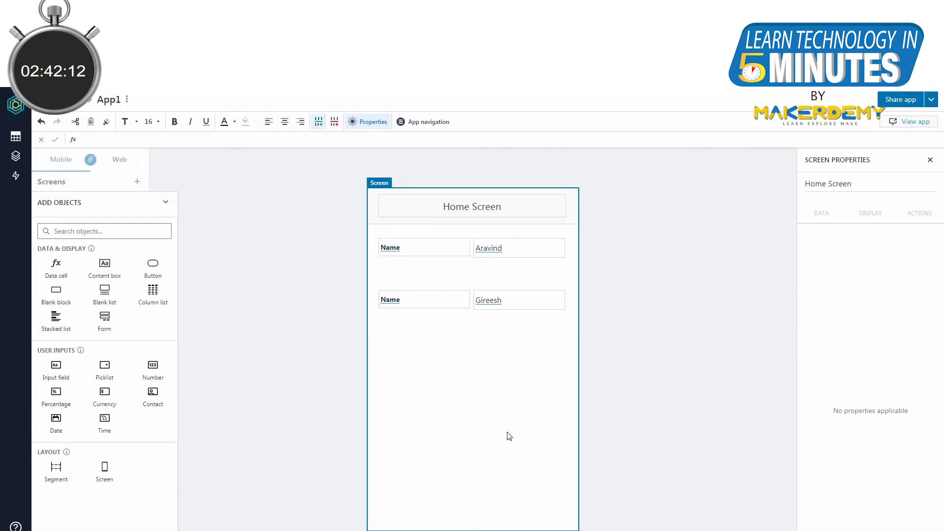
{"action": "left_click", "coordinate": [152, 267]}
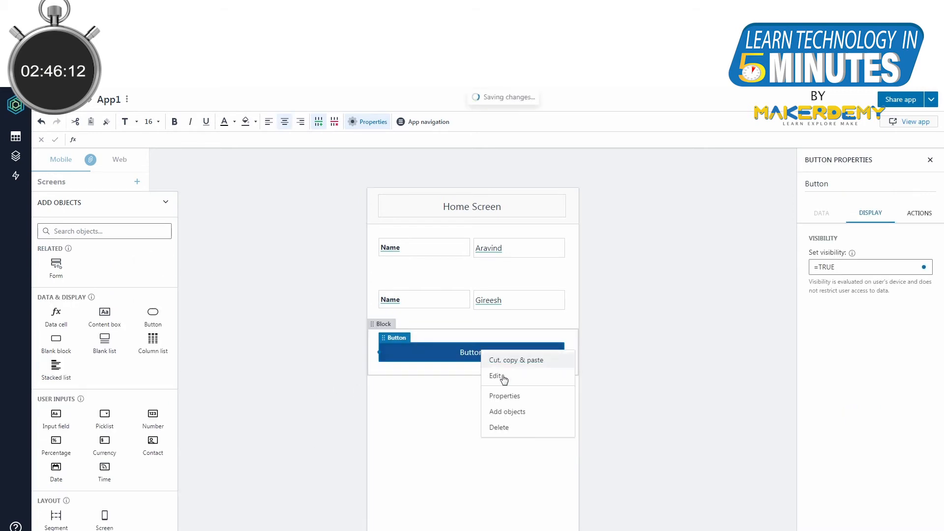
Relabel the button Assign and add a new screen to the app.
{"action": "left_click", "coordinate": [495, 375]}
{"action": "type", "text": "Assign"}
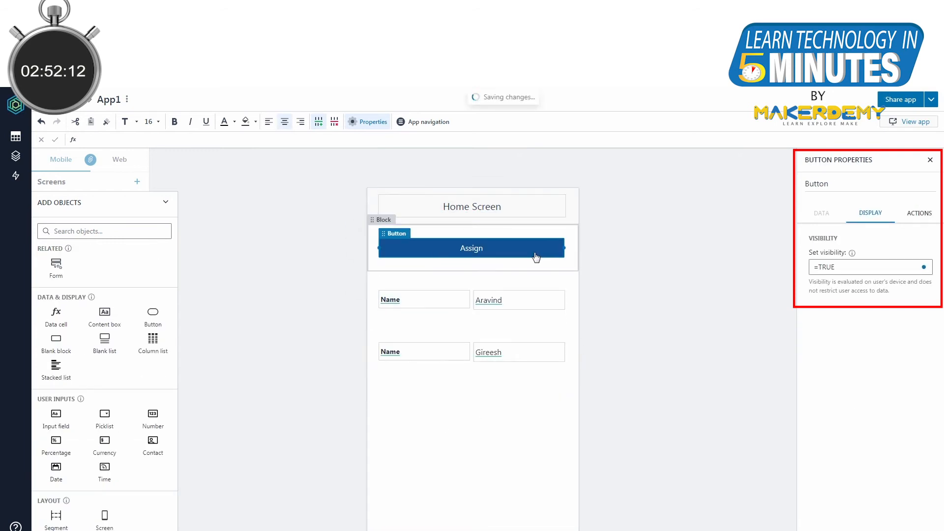
{"action": "left_click", "coordinate": [918, 212]}
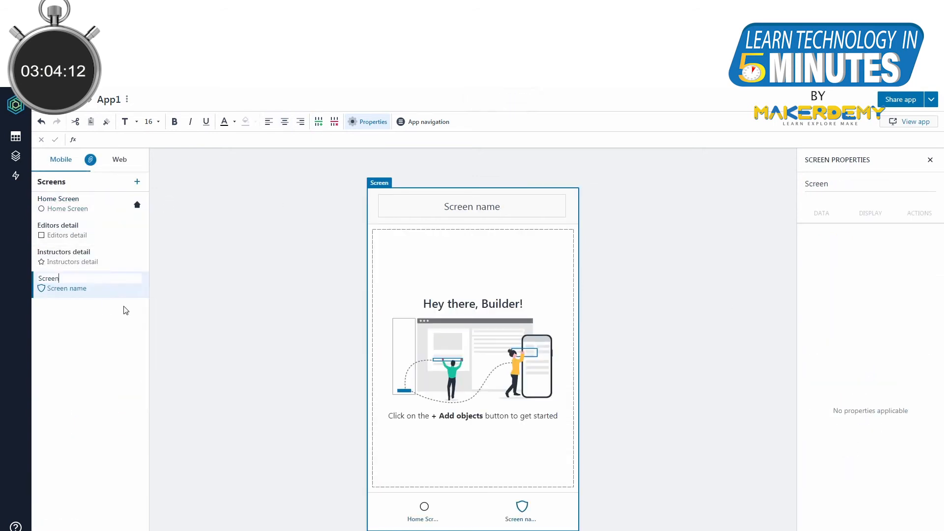
Name the screen Assign Task and create a Tasks form in the current screen.
{"action": "type", "text": "Assign Task"}
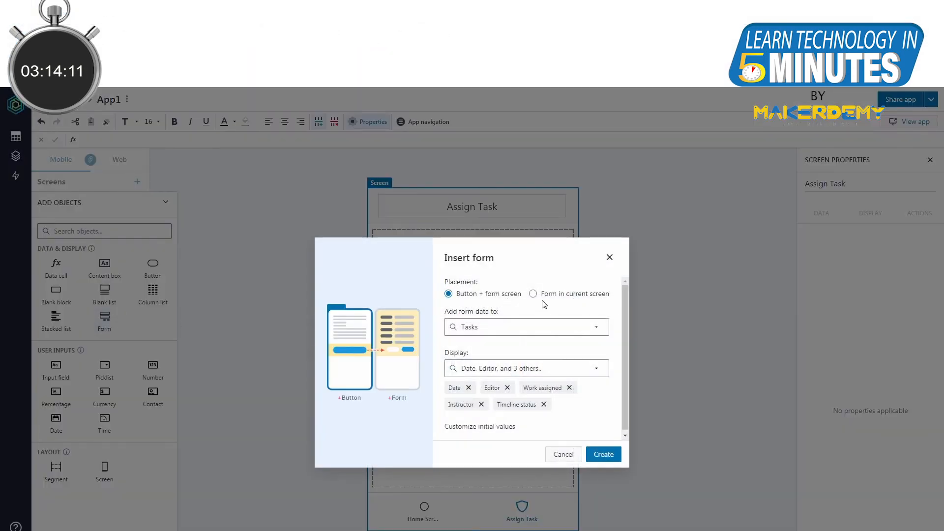
{"action": "left_click", "coordinate": [533, 293]}
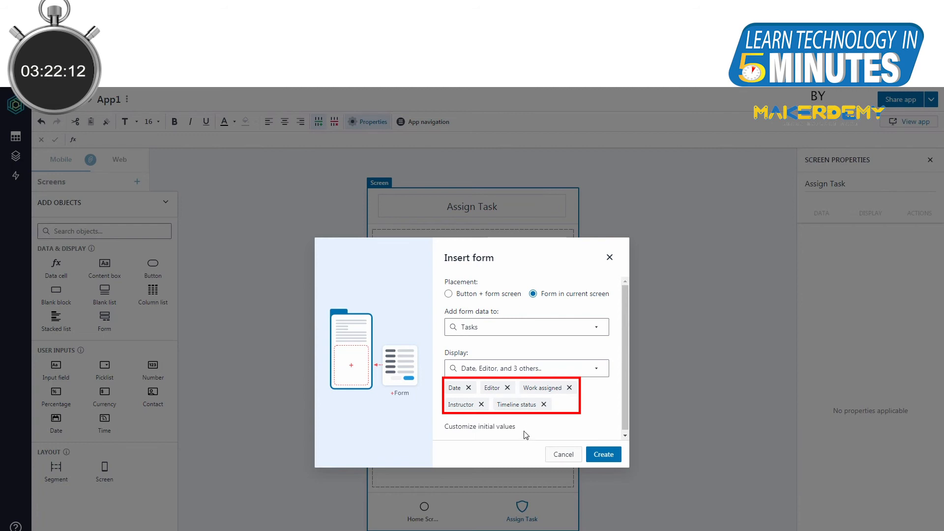
{"action": "left_click", "coordinate": [604, 455]}
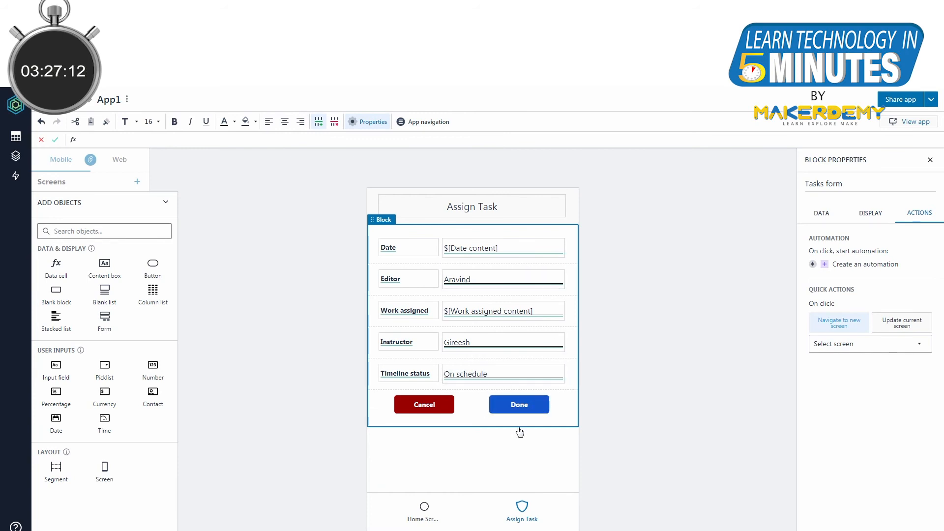
Set the Done button's Navigate step to return to the Home Screen.
{"action": "left_click", "coordinate": [520, 404]}
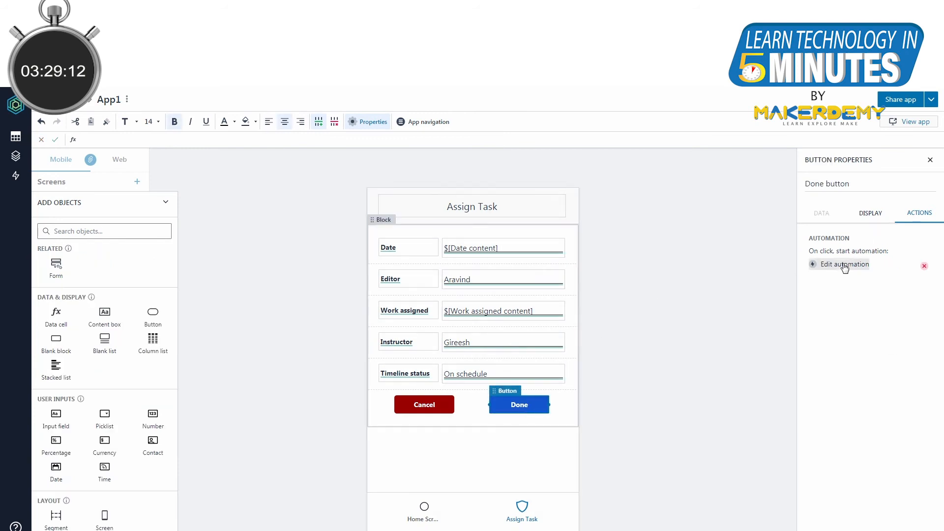
{"action": "left_click", "coordinate": [844, 264]}
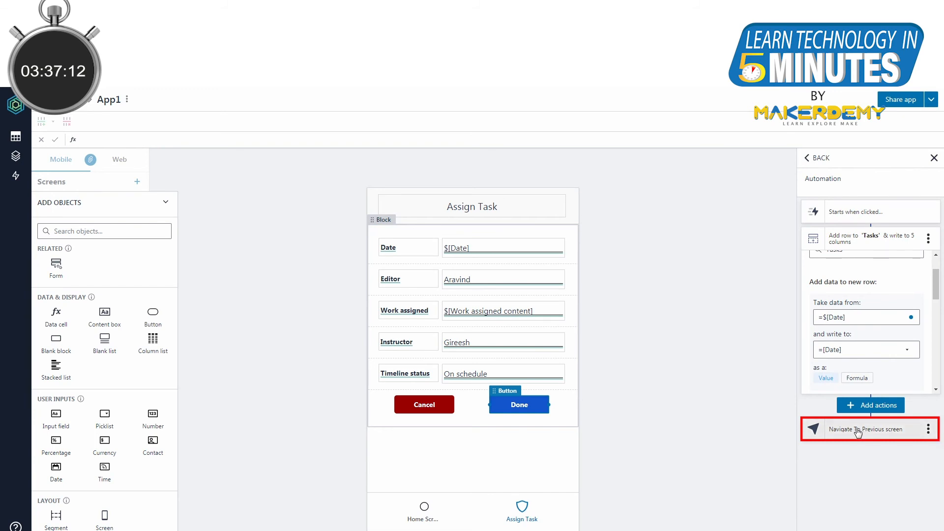
{"action": "left_click", "coordinate": [866, 429]}
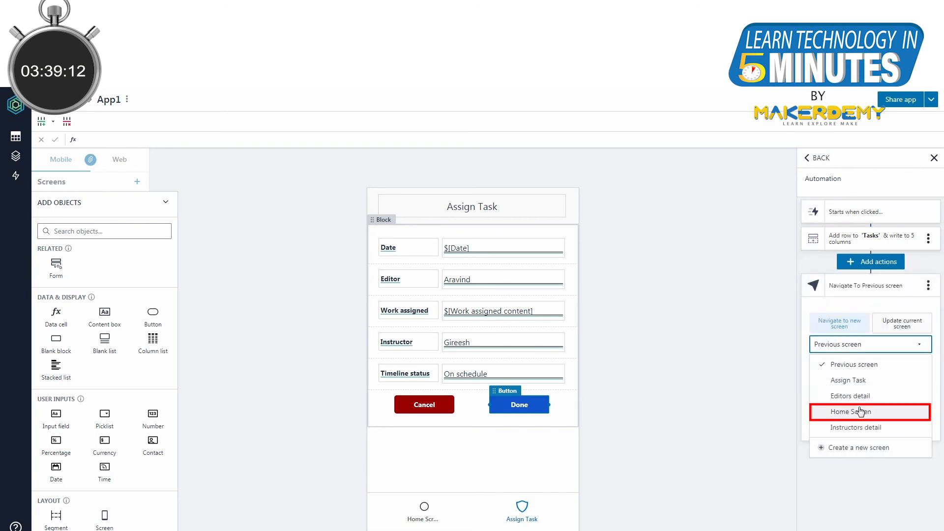
{"action": "left_click", "coordinate": [850, 411]}
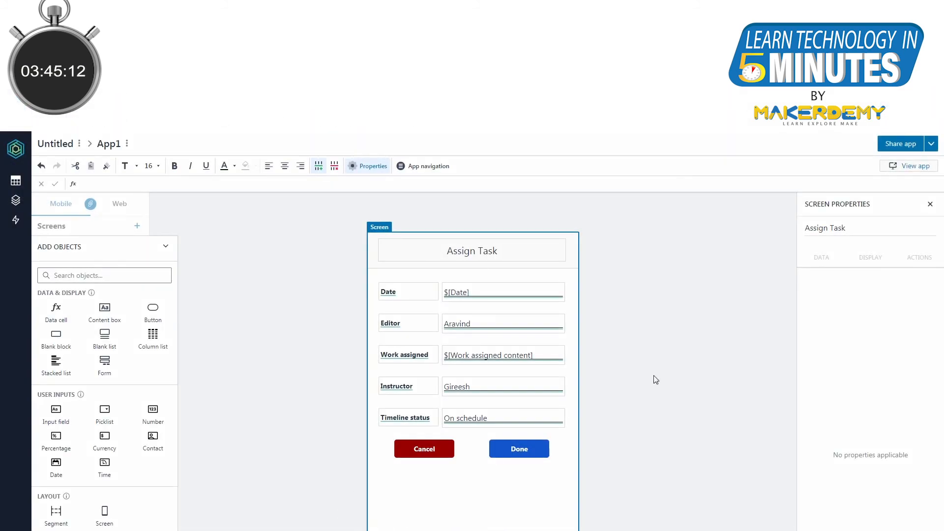
View the app and submit a task with Work assigned 'Editing Honeycode video'.
{"action": "left_click", "coordinate": [916, 165]}
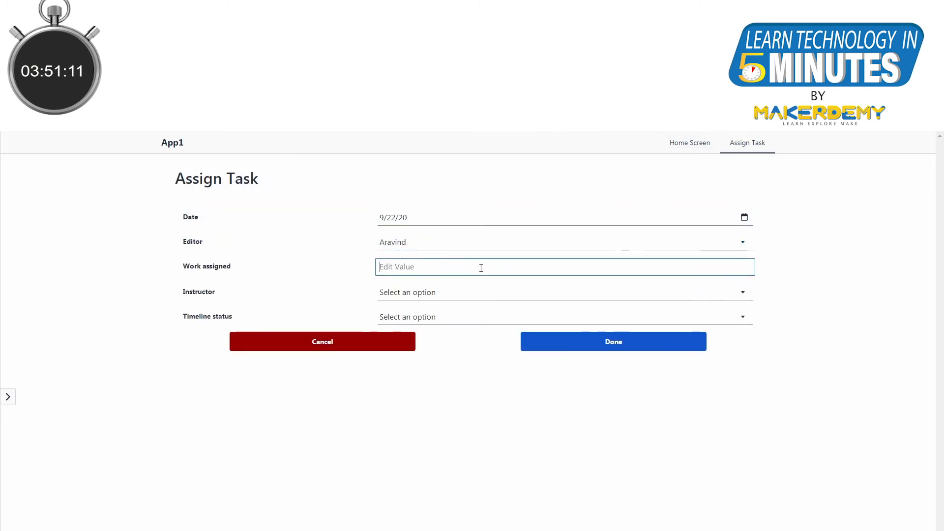
{"action": "type", "text": "Editing Honeycode video"}
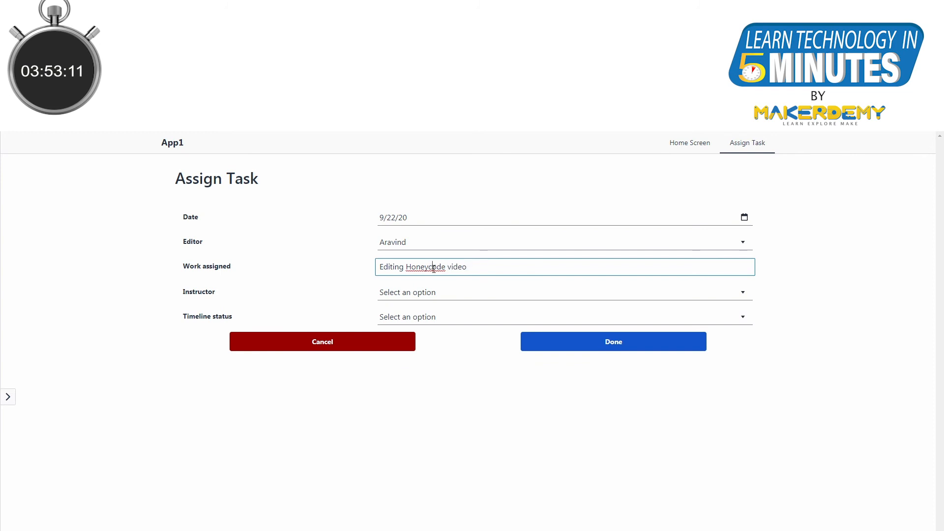
{"action": "left_click", "coordinate": [559, 316]}
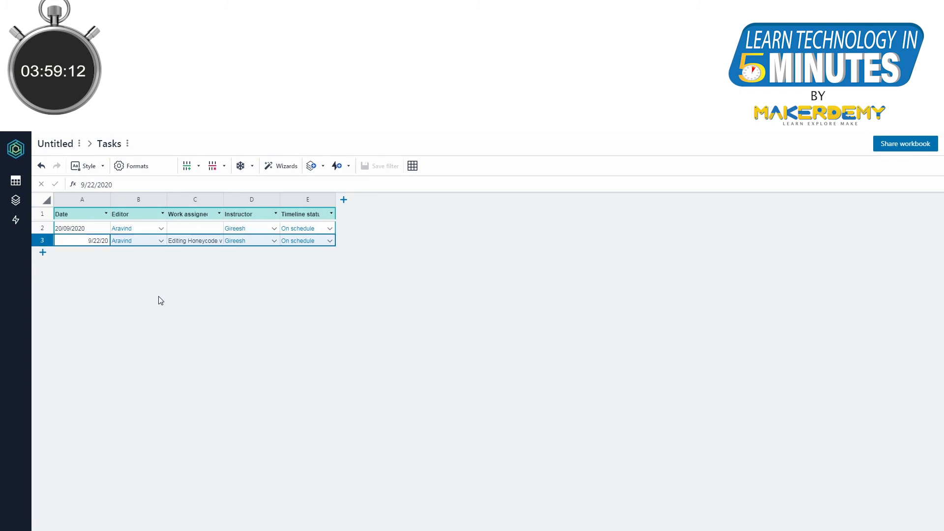
Create a new automation, Automation1, from the workbook's Automations panel.
{"action": "left_click", "coordinate": [16, 220]}
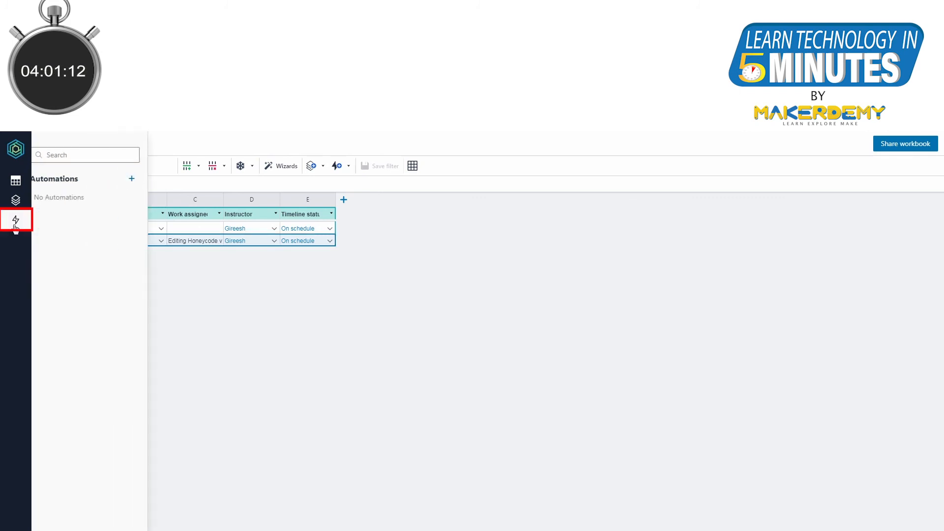
{"action": "left_click", "coordinate": [141, 179]}
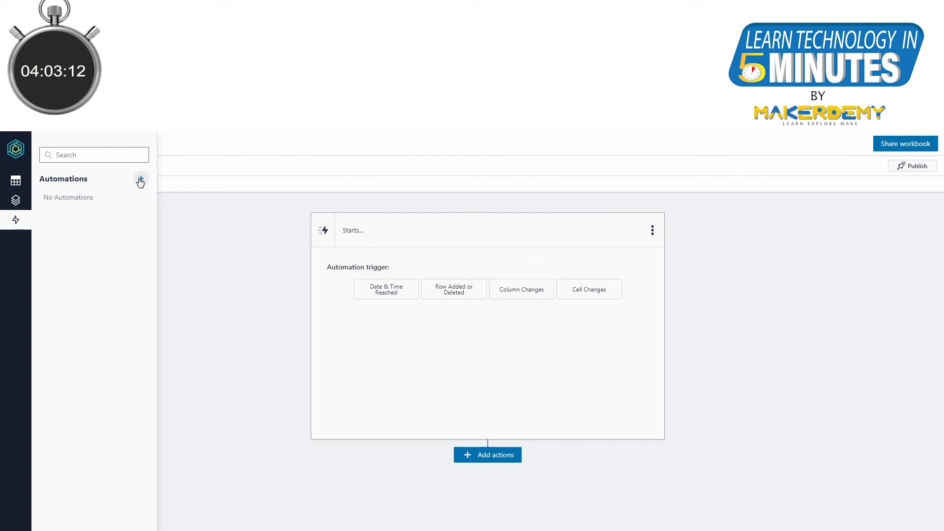
{"action": "left_click", "coordinate": [141, 179]}
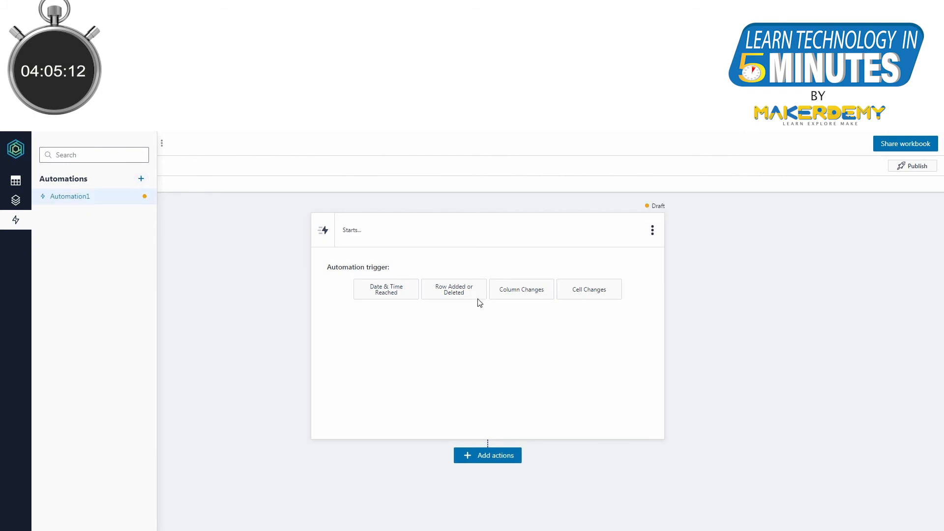
Set Automation1 to trigger when a row is added to the Tasks table.
{"action": "left_click", "coordinate": [455, 289]}
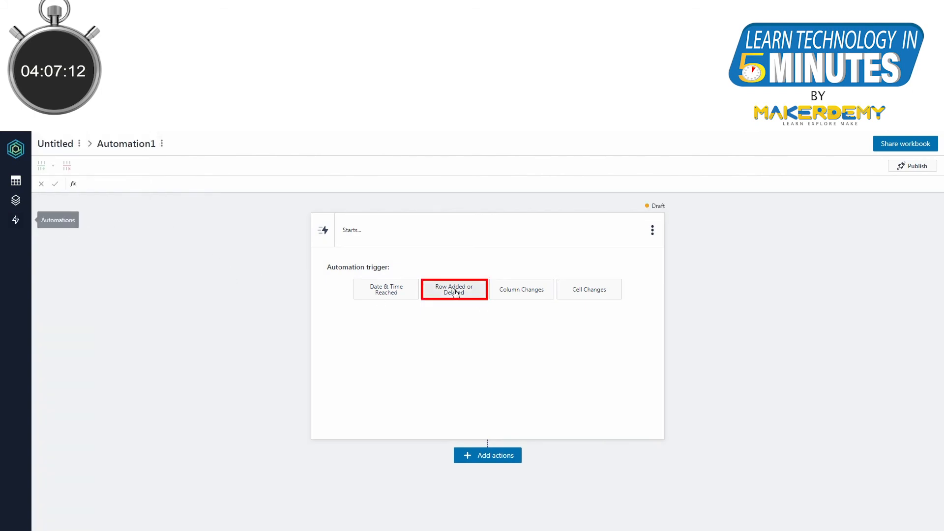
{"action": "left_click", "coordinate": [454, 289]}
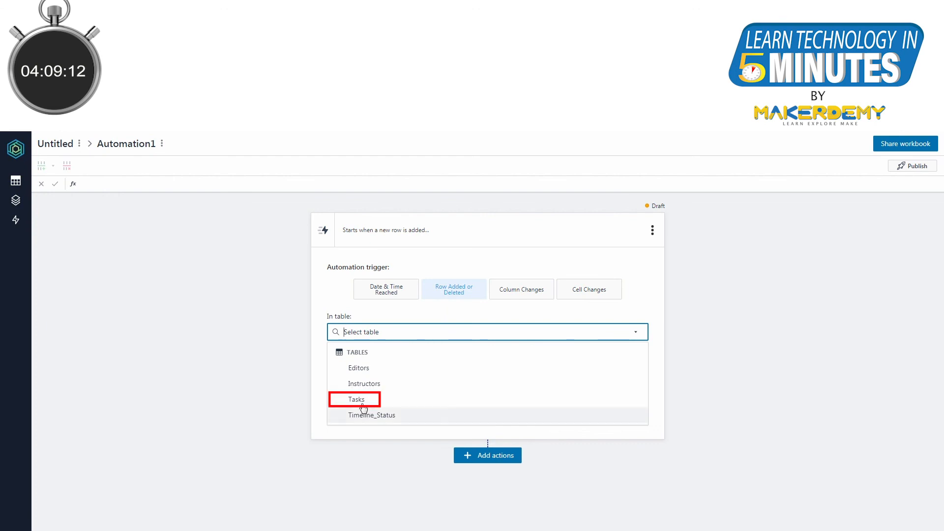
{"action": "left_click", "coordinate": [355, 400]}
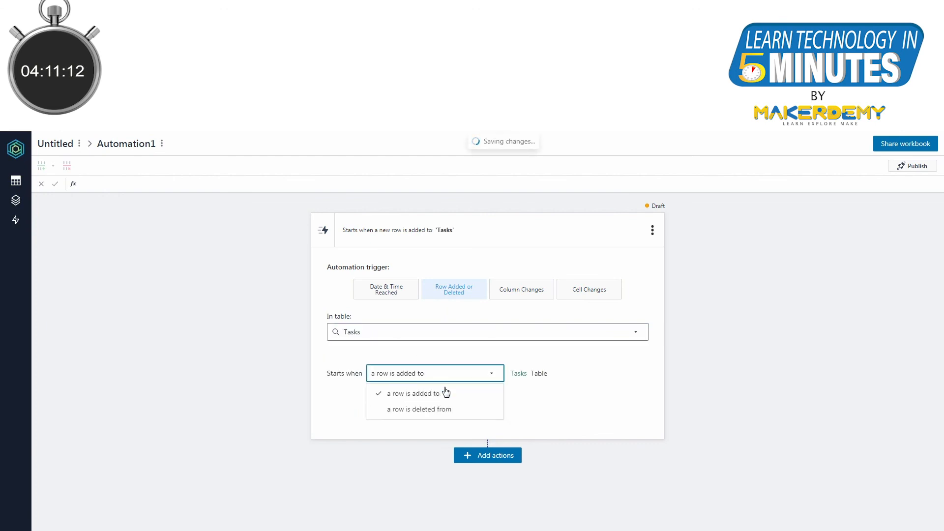
{"action": "left_click", "coordinate": [488, 455]}
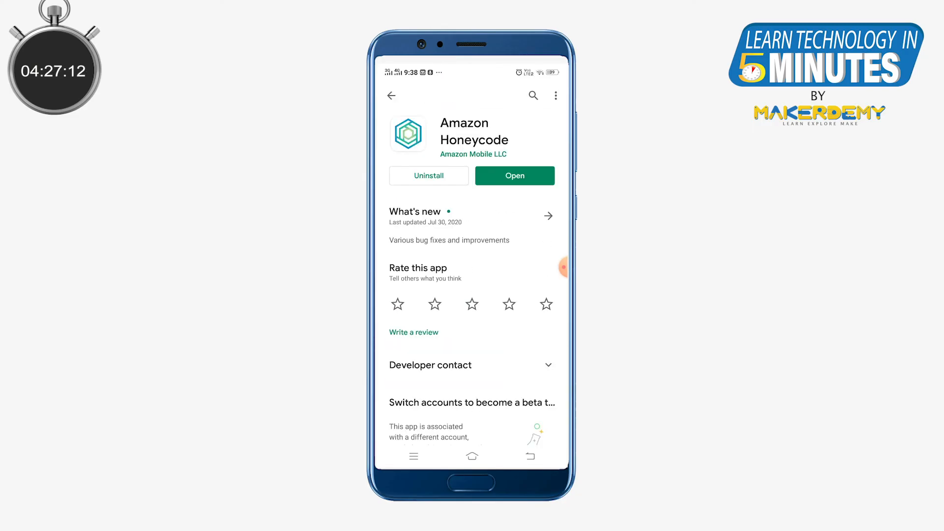
Launch Honeycode on the phone and enter 'Editing Video for Honeycode' as the work in Assign Task.
{"action": "left_click", "coordinate": [514, 175]}
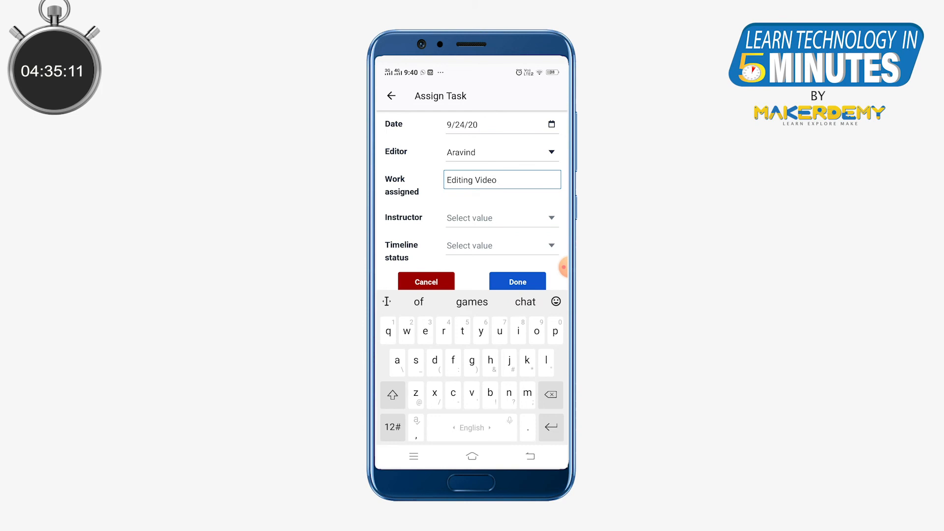
{"action": "type", "text": "for Honeycode"}
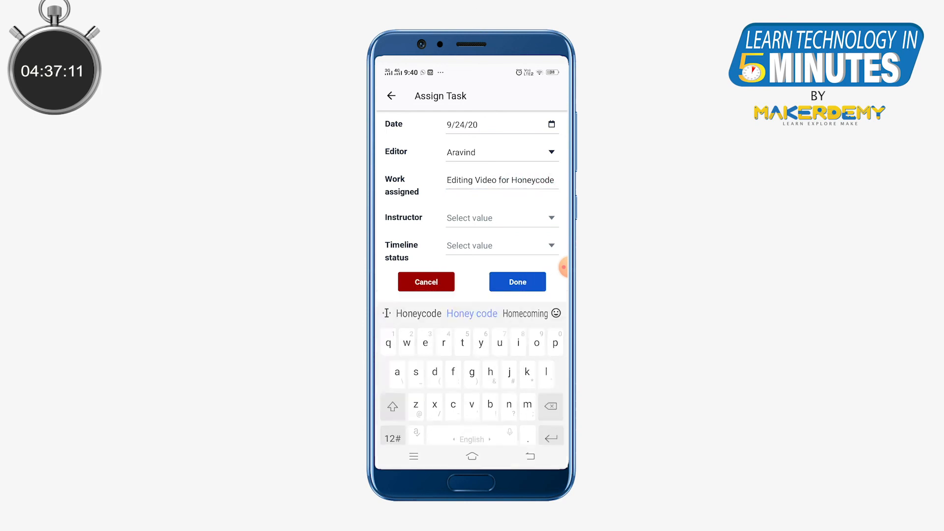
{"action": "left_click", "coordinate": [500, 246]}
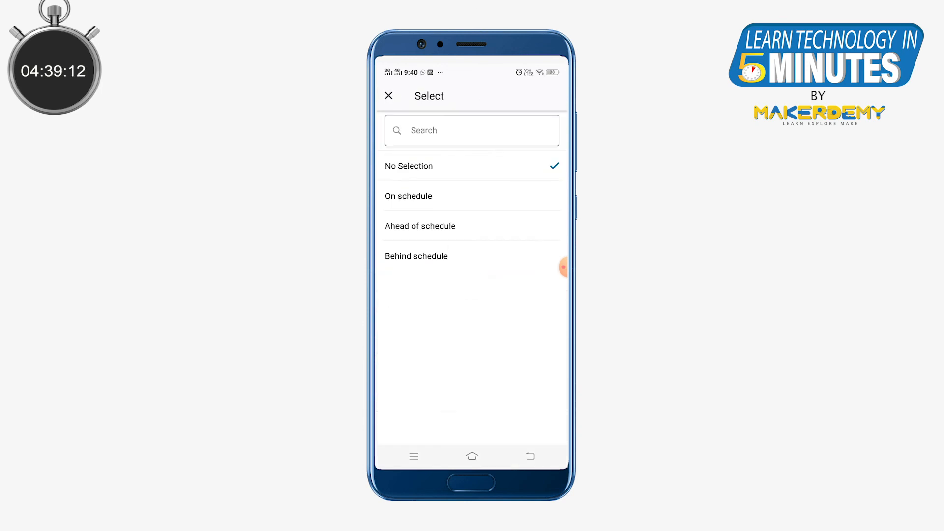